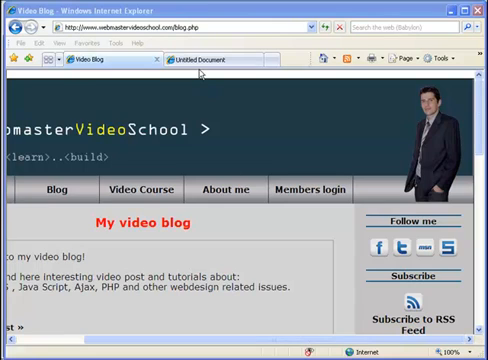
Preview the photo me.jpg from the C:\wamp\www\blog folder.
{"action": "left_click", "coordinate": [210, 60]}
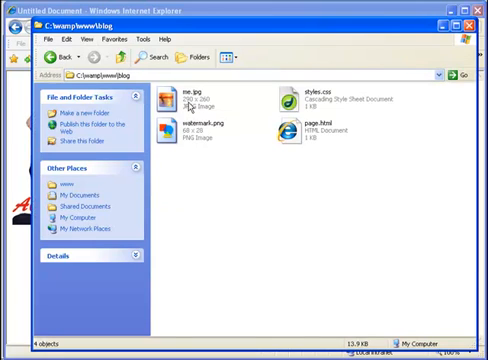
{"action": "double_click", "coordinate": [188, 96]}
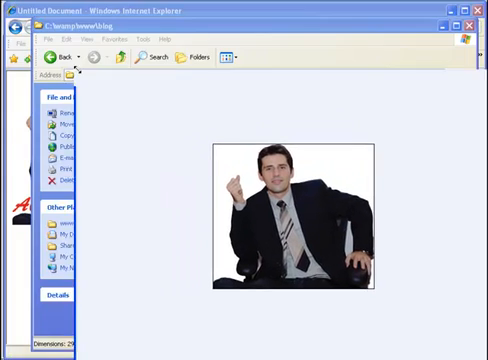
{"action": "double_click", "coordinate": [300, 216]}
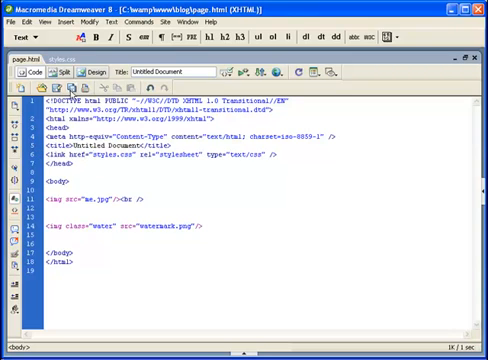
Highlight the position:relative declaration of the water class in styles.css.
{"action": "left_click", "coordinate": [66, 62]}
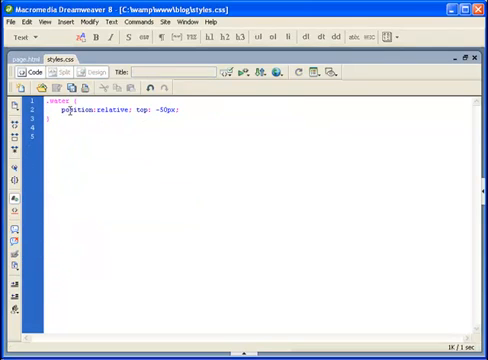
{"action": "double_click", "coordinate": [54, 102]}
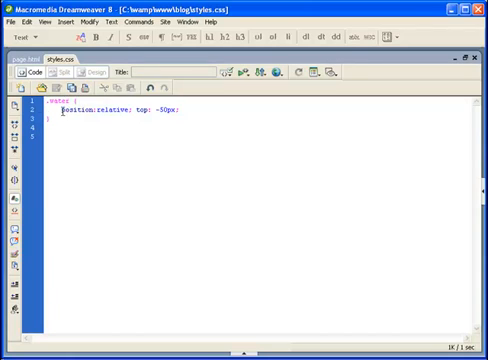
{"action": "double_click", "coordinate": [80, 112]}
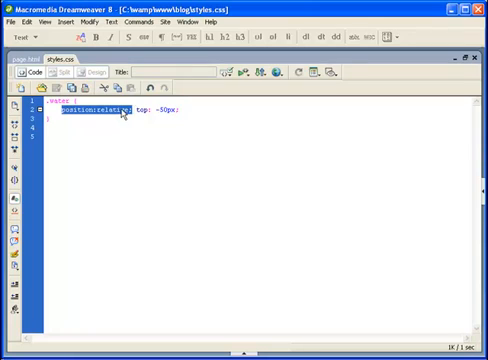
Compare page.html's image tags with the stylesheet, ending back on styles.css.
{"action": "left_click", "coordinate": [24, 56]}
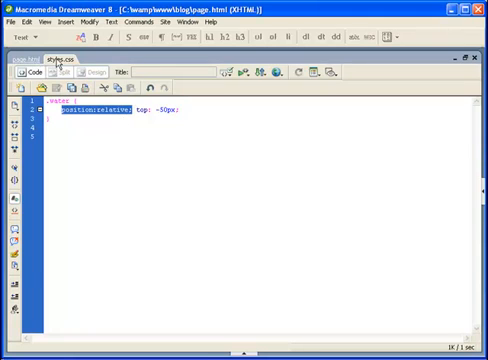
{"action": "left_click", "coordinate": [24, 62]}
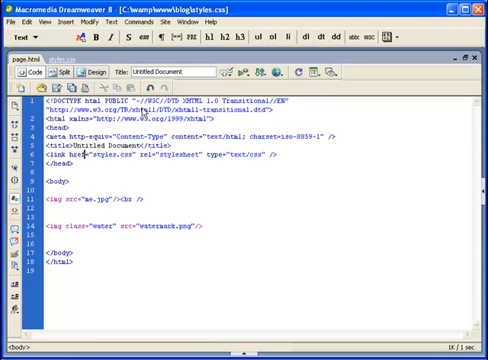
{"action": "left_click", "coordinate": [68, 56]}
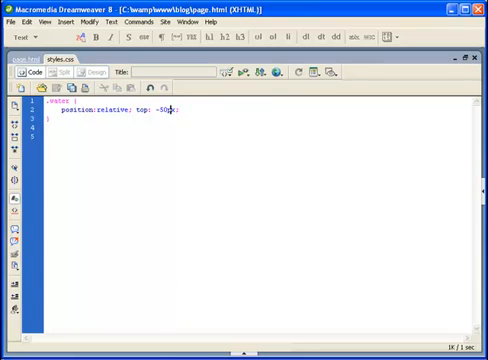
Load localhost/blog/page.html showing the Alex watermark over the photo.
{"action": "left_click", "coordinate": [22, 56]}
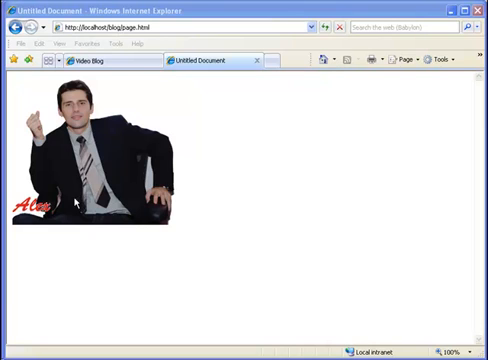
{"action": "mouse_move", "coordinate": [14, 240]}
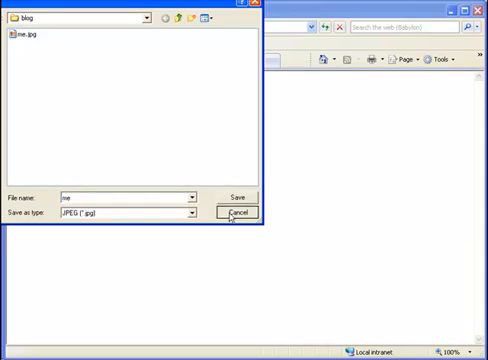
Cancel the Save Picture dialog for the photo and dismiss the context menu.
{"action": "left_click", "coordinate": [234, 214]}
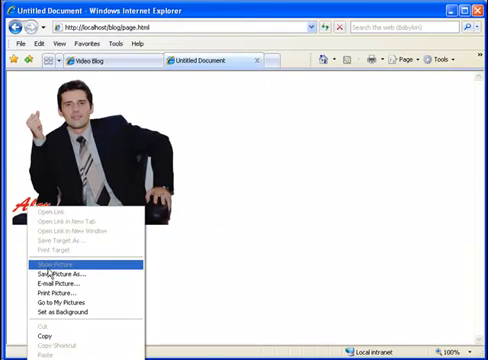
{"action": "left_click", "coordinate": [68, 276]}
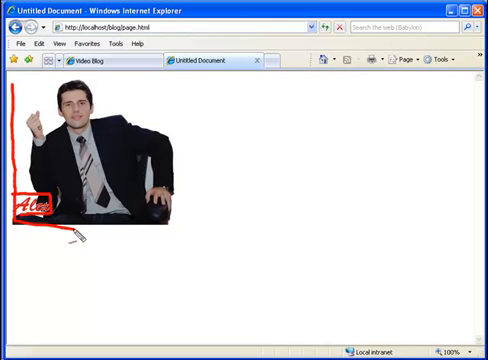
{"action": "left_click_drag", "start_coordinate": [80, 236], "coordinate": [170, 90]}
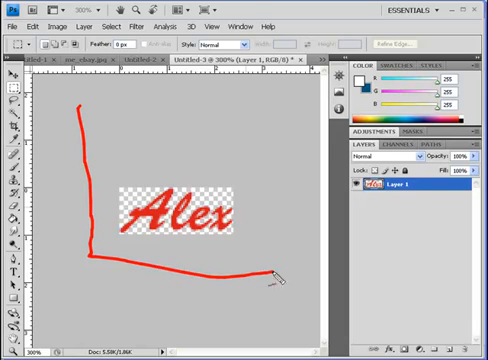
{"action": "left_click_drag", "start_coordinate": [280, 272], "coordinate": [84, 104]}
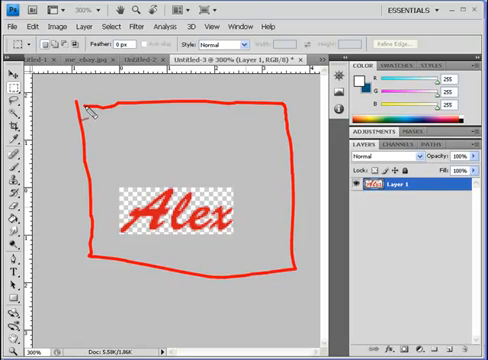
{"action": "key", "text": "ctrl+z"}
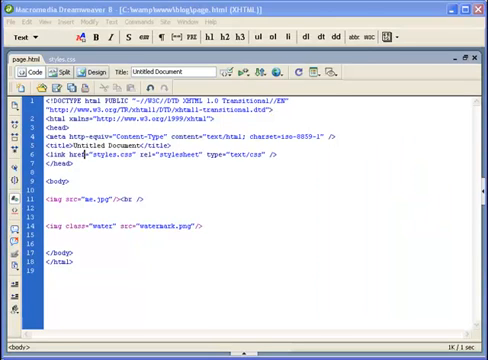
Return to the browser and cancel saving watermark.png.
{"action": "key", "text": "F12"}
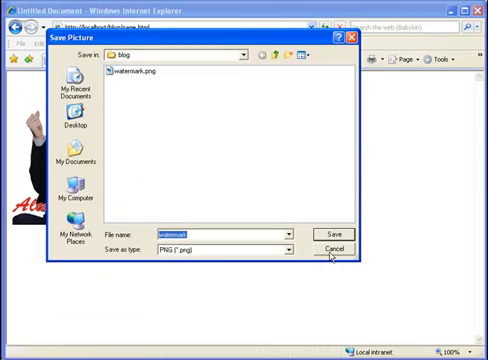
{"action": "left_click", "coordinate": [336, 248]}
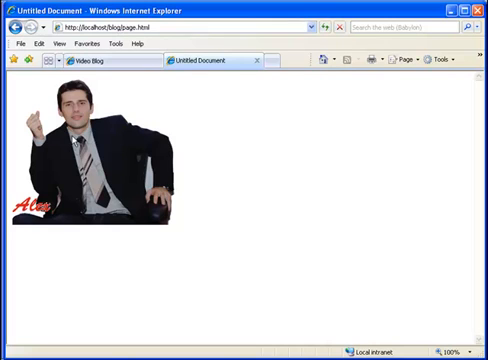
{"action": "mouse_move", "coordinate": [280, 156]}
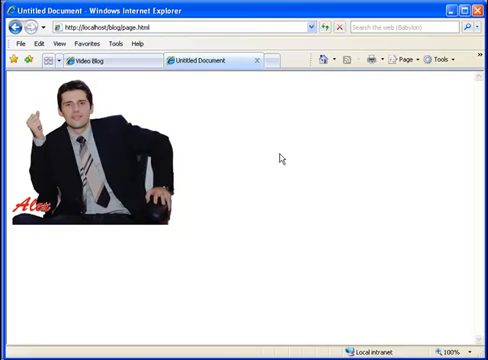
{"action": "right_click", "coordinate": [280, 158]}
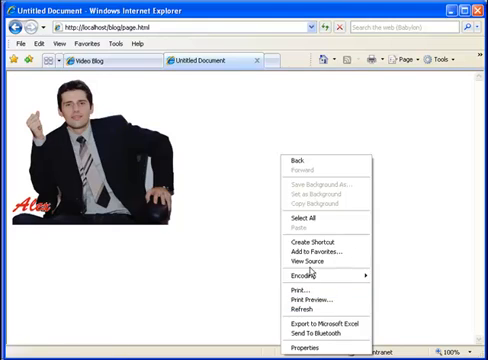
{"action": "left_click", "coordinate": [304, 262]}
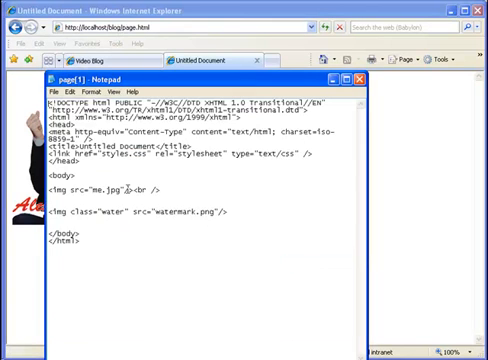
{"action": "double_click", "coordinate": [100, 188]}
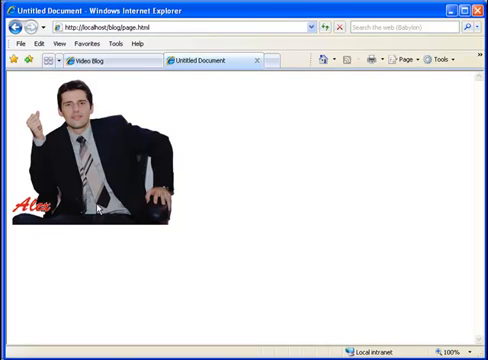
{"action": "mouse_move", "coordinate": [116, 248]}
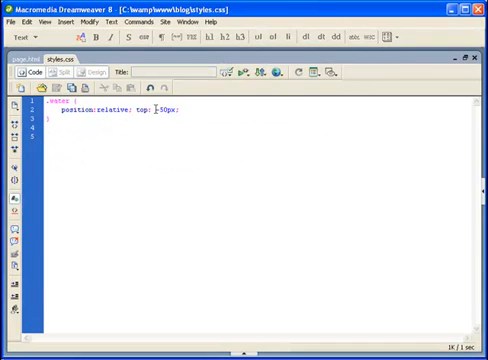
Change the water class top offset from -50px to -10px in styles.css.
{"action": "double_click", "coordinate": [156, 112]}
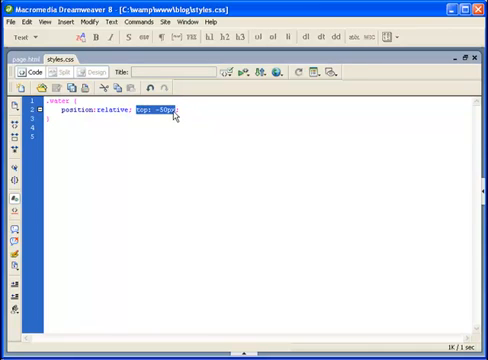
{"action": "type", "text": "-10px"}
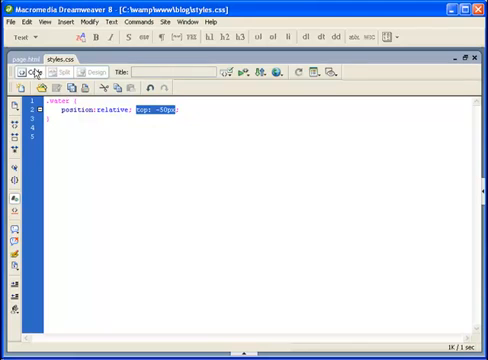
{"action": "left_click", "coordinate": [22, 58]}
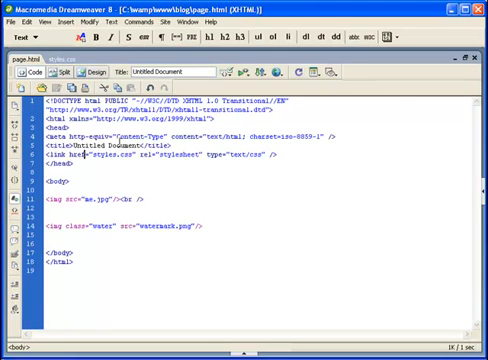